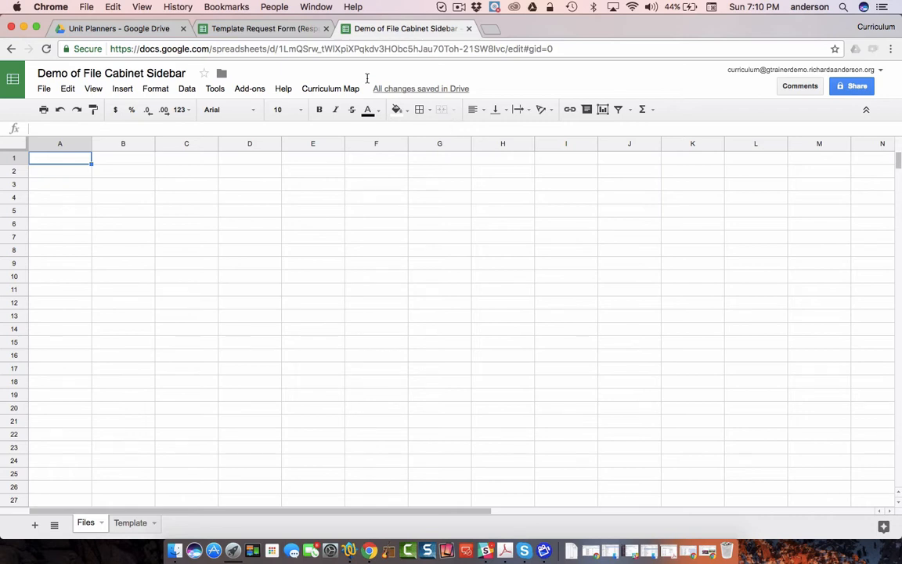
# Look over the Unit Planners folder and Template Request Form responses, then return to the demo spreadsheet
pyautogui.click(117, 29)
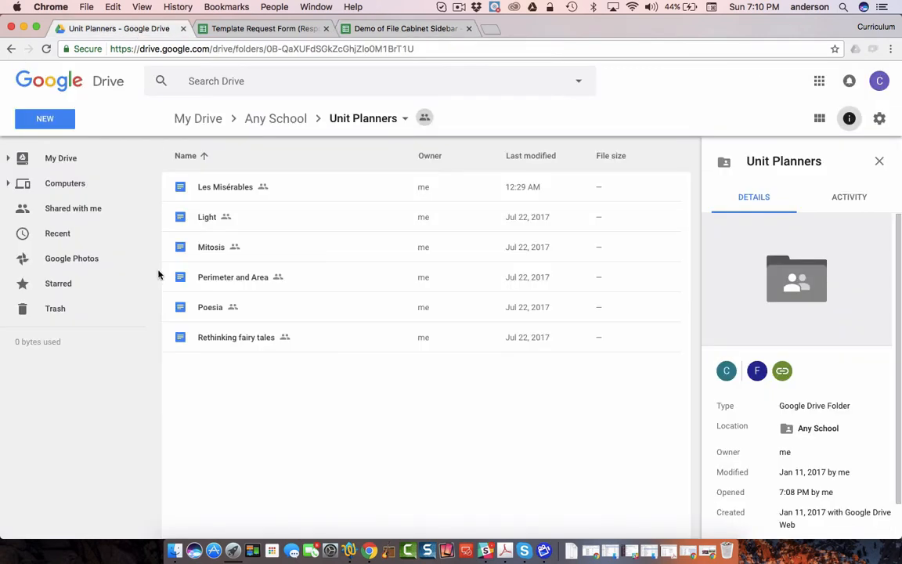
pyautogui.moveTo(265, 337)
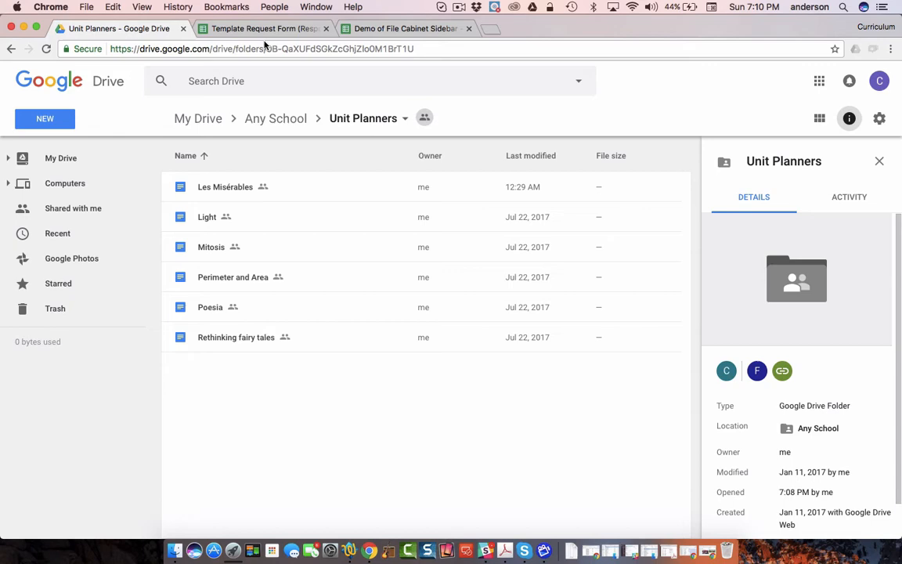
pyautogui.click(259, 28)
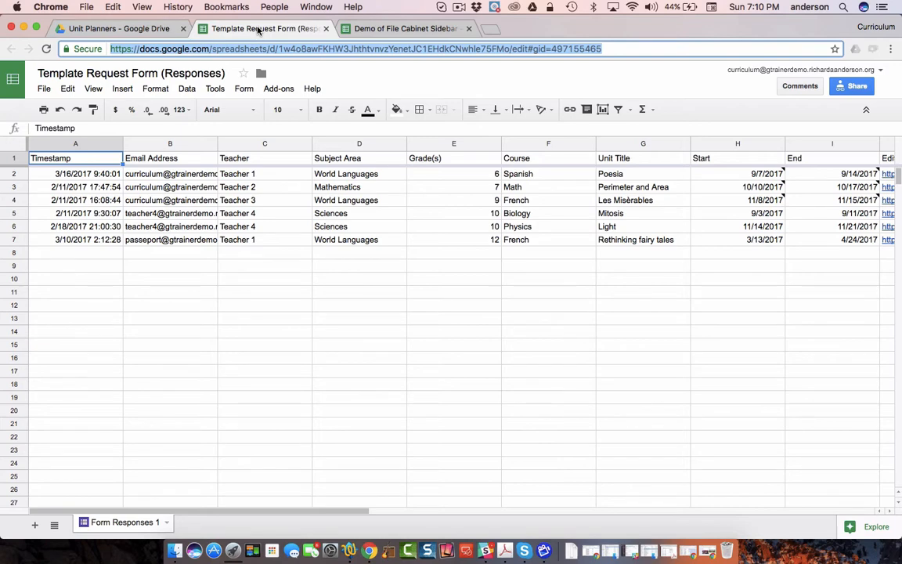
pyautogui.hscroll(3)
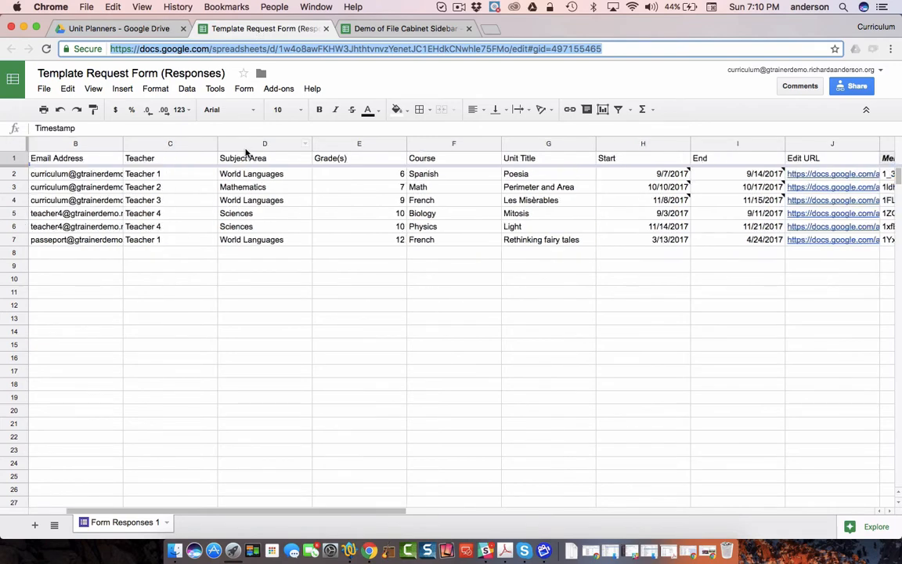
pyautogui.click(405, 29)
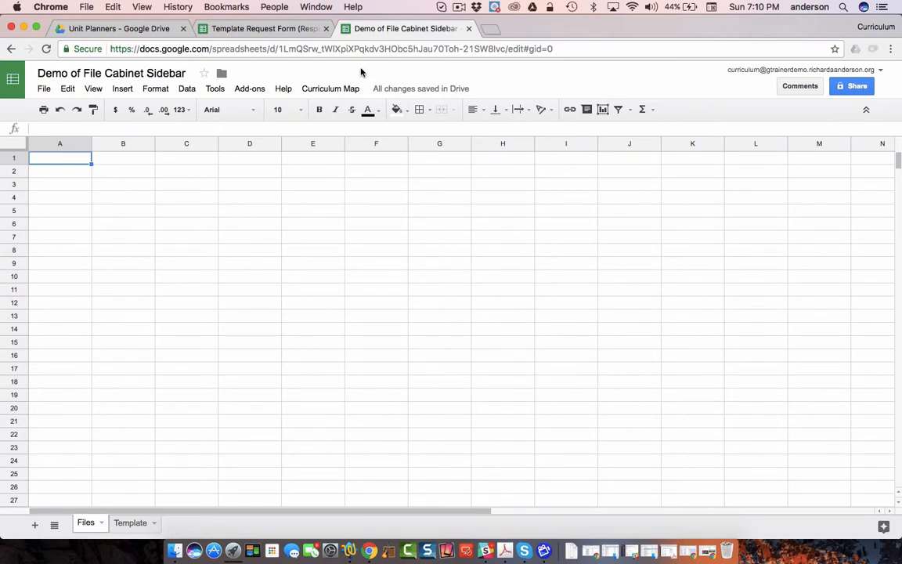
pyautogui.click(331, 88)
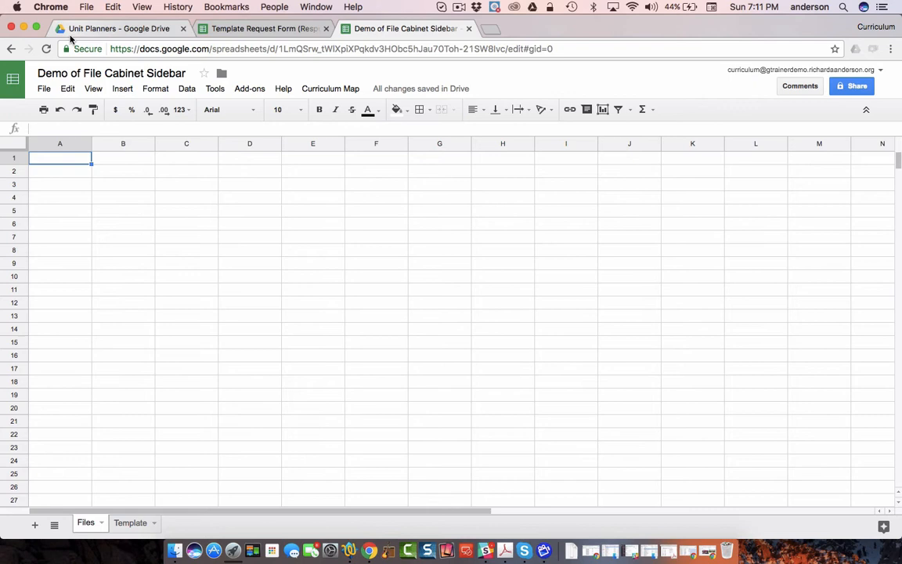
# Copy the Unit Planners folder ID from Drive's address bar and return to the spreadsheet
pyautogui.click(112, 29)
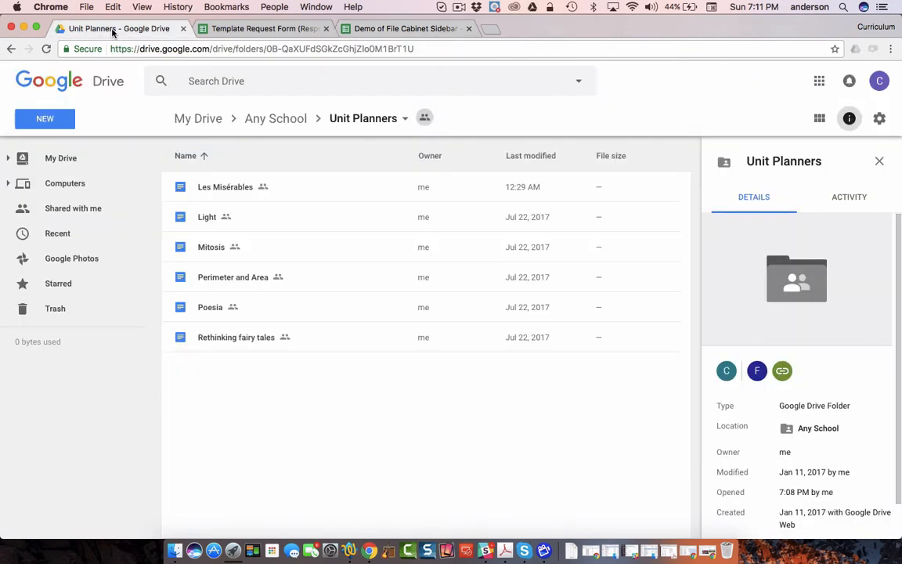
pyautogui.click(279, 49)
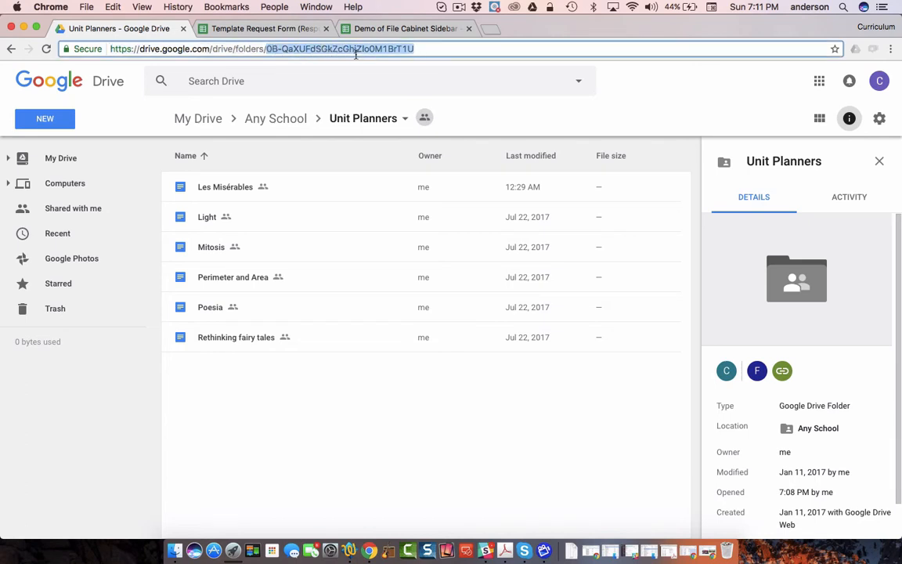
pyautogui.moveTo(415, 61)
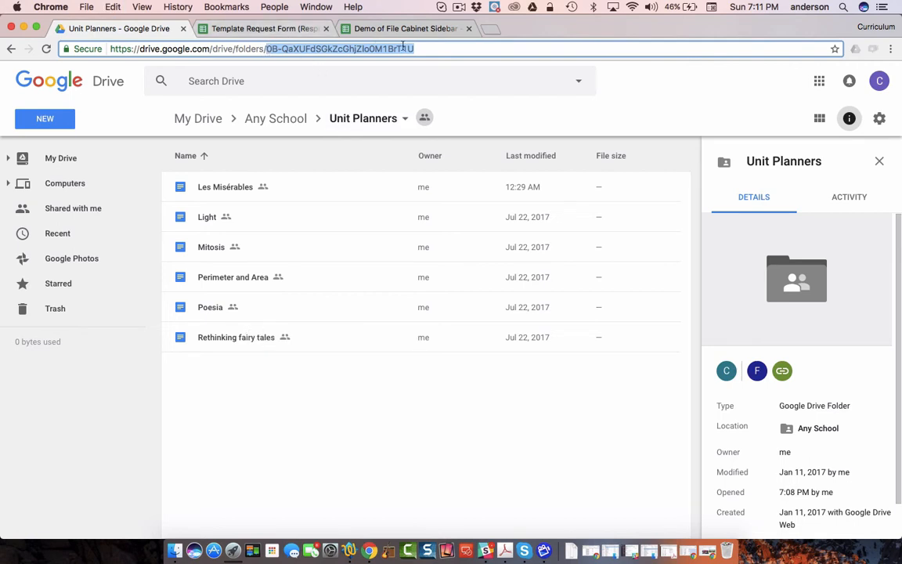
pyautogui.click(413, 29)
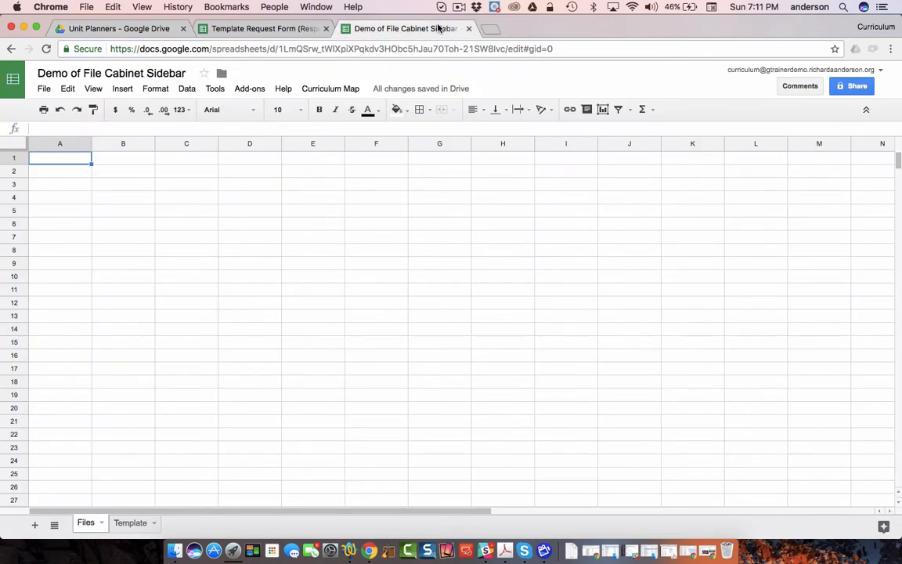
# Replace the getFolderById ID in getDriveFiles with the Unit Planners folder ID, then save and close
pyautogui.click(215, 88)
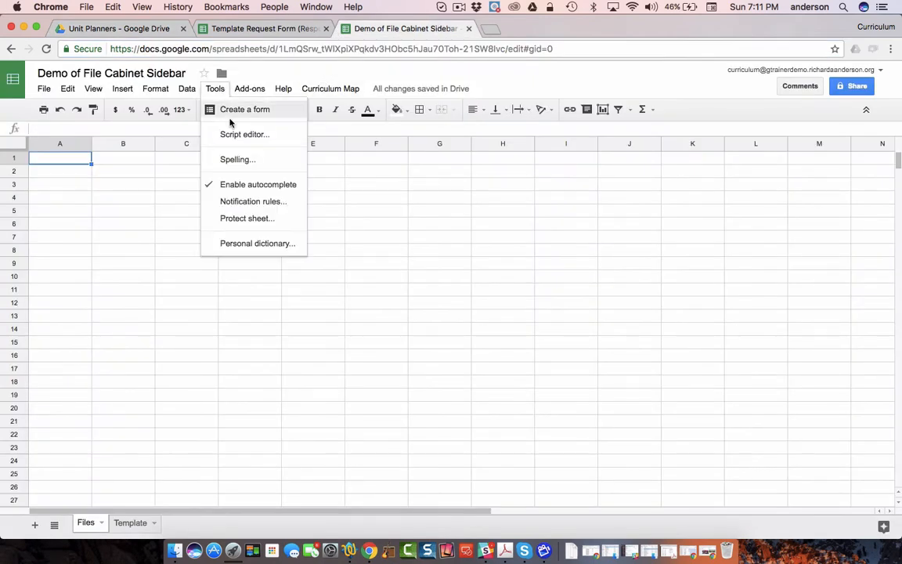
pyautogui.click(245, 134)
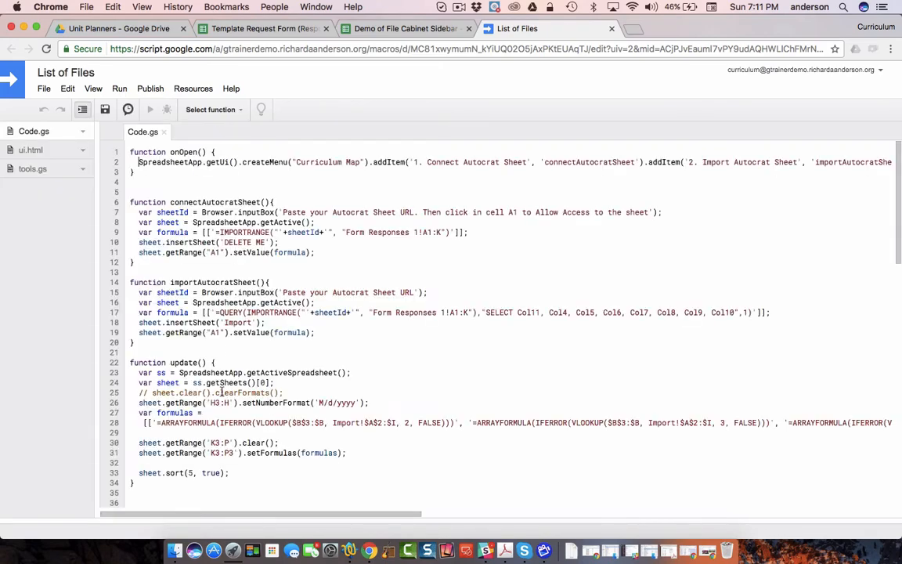
pyautogui.scroll(-3)
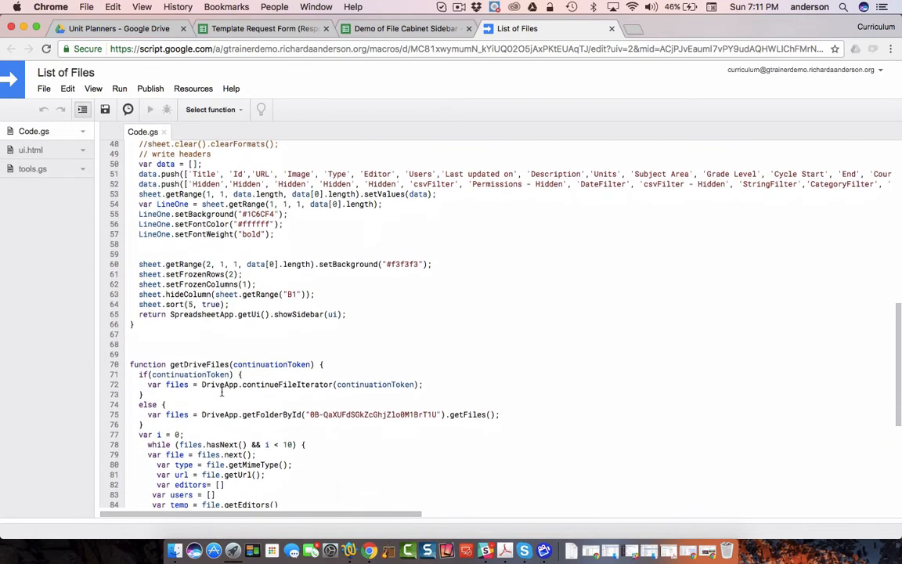
pyautogui.scroll(-3)
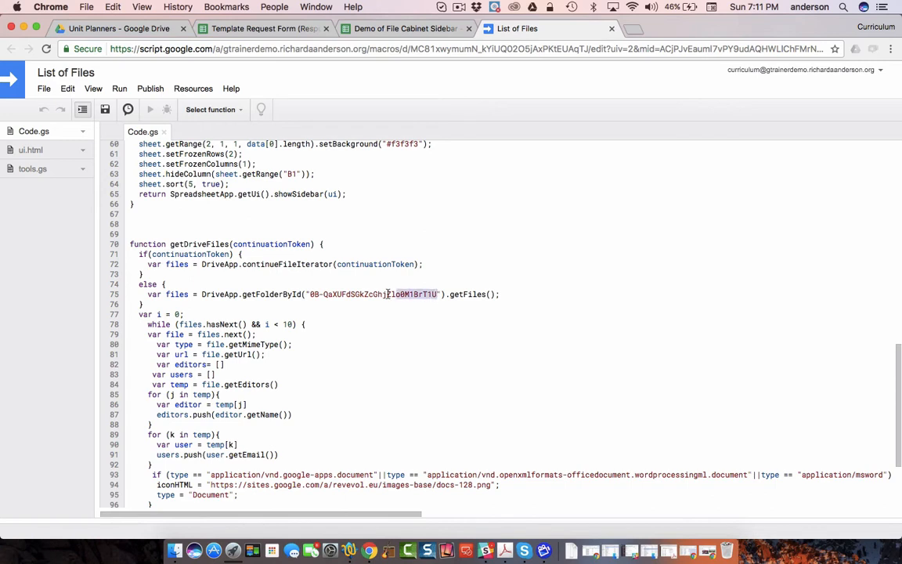
pyautogui.doubleClick(376, 294)
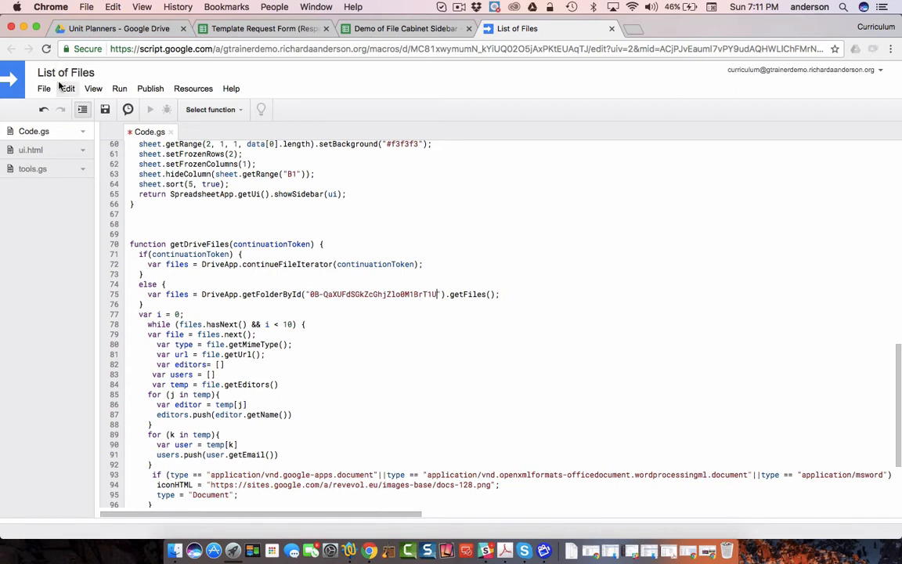
pyautogui.click(105, 109)
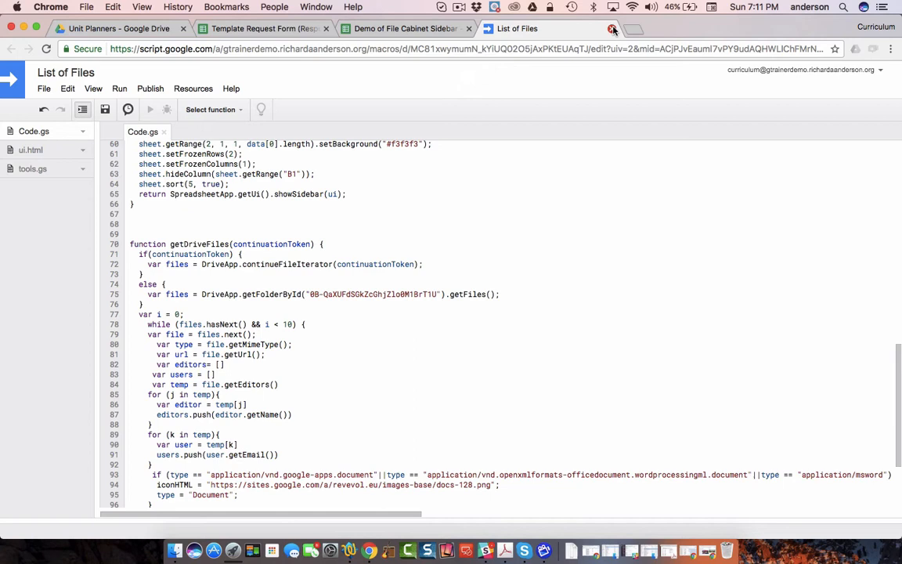
pyautogui.click(612, 28)
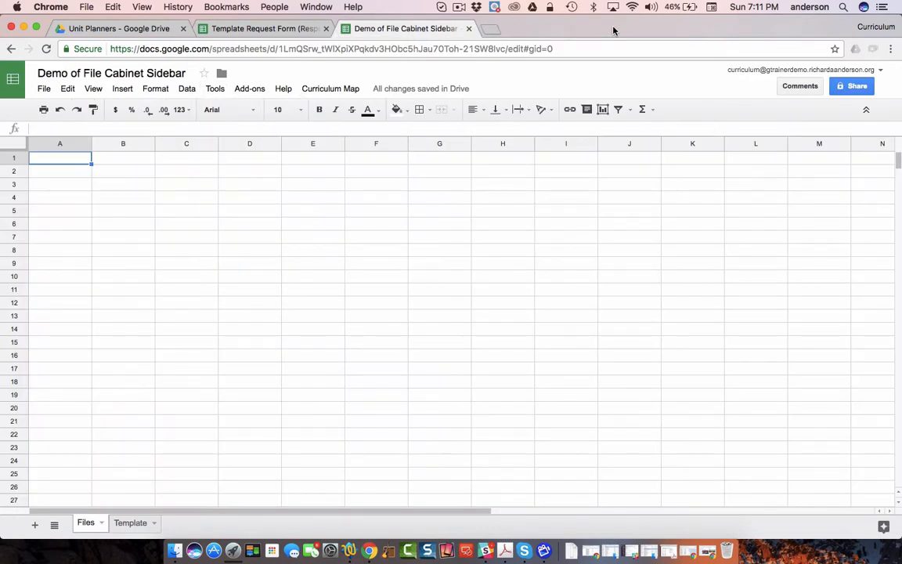
pyautogui.moveTo(489, 72)
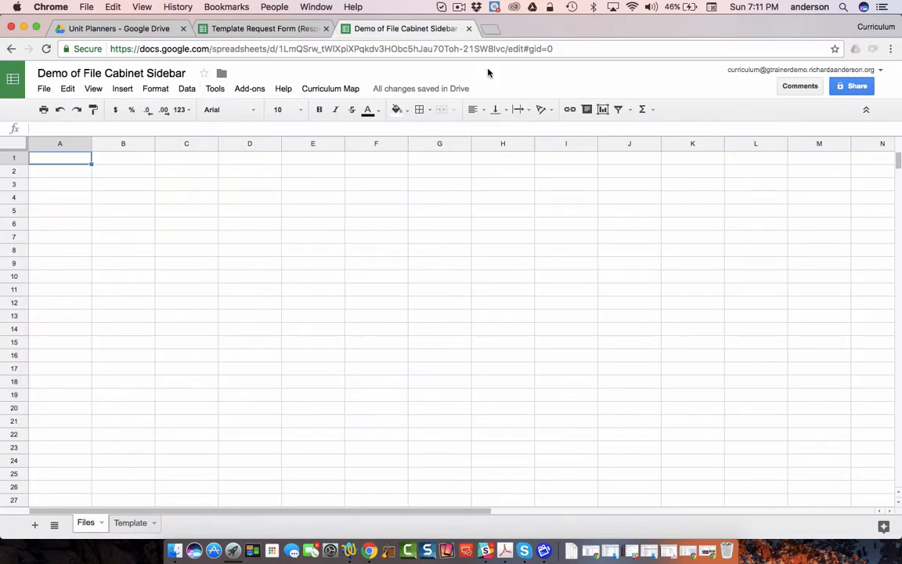
# Paste the response sheet URL into the Connect Autocrat Sheet prompt and delete the DELETE ME sheet
pyautogui.click(330, 89)
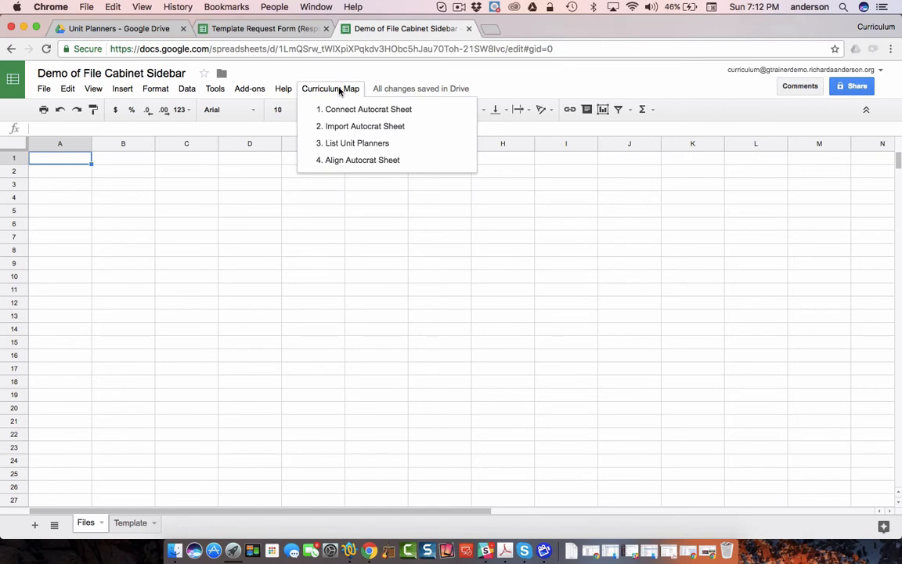
pyautogui.moveTo(354, 112)
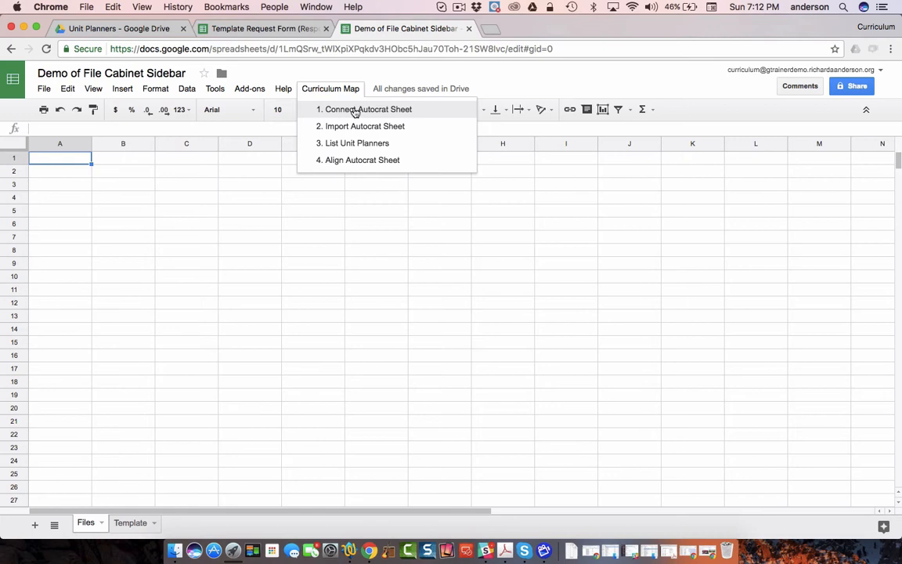
pyautogui.click(368, 109)
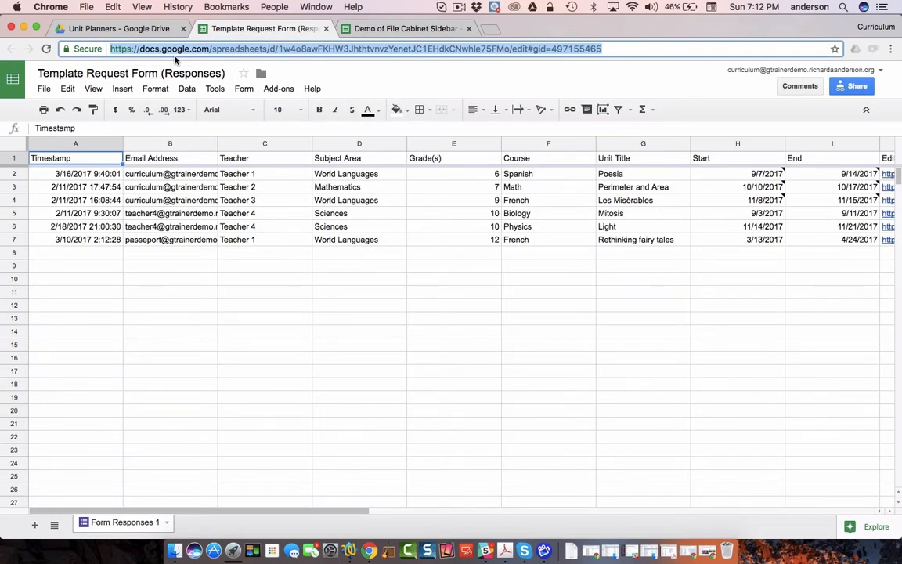
pyautogui.click(405, 29)
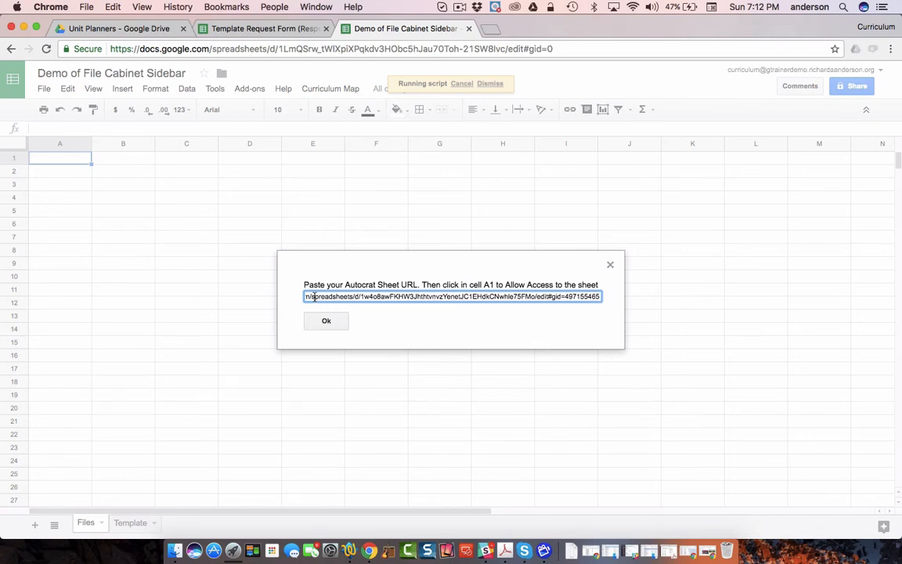
pyautogui.click(326, 320)
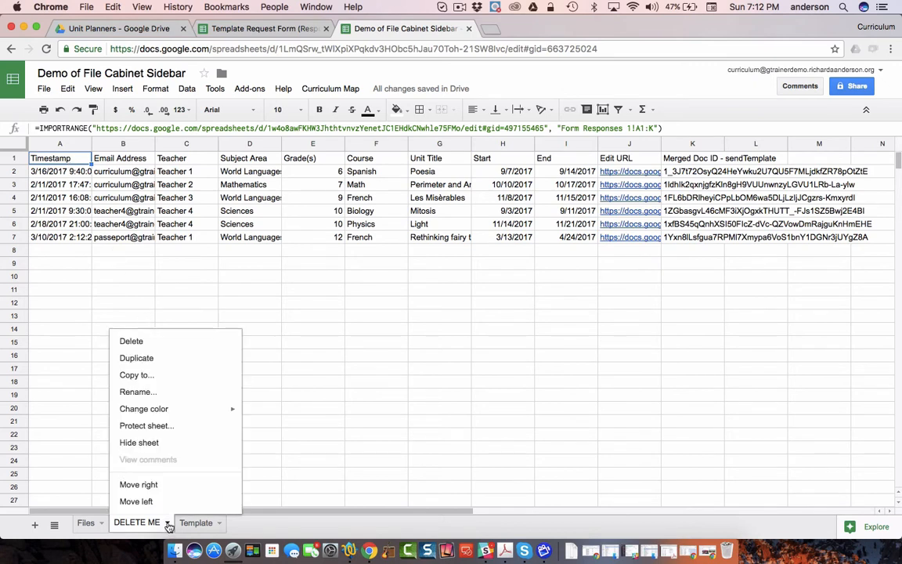
pyautogui.moveTo(137, 347)
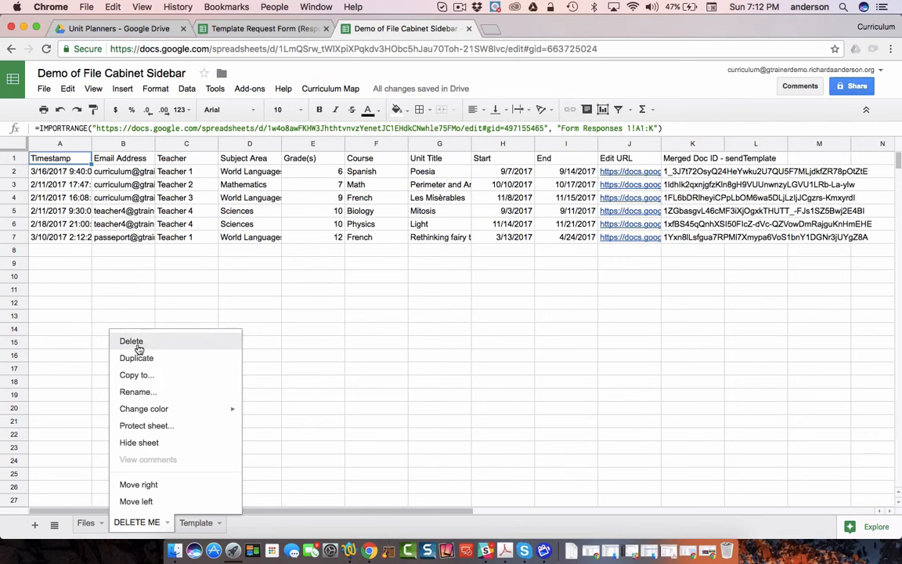
pyautogui.click(131, 340)
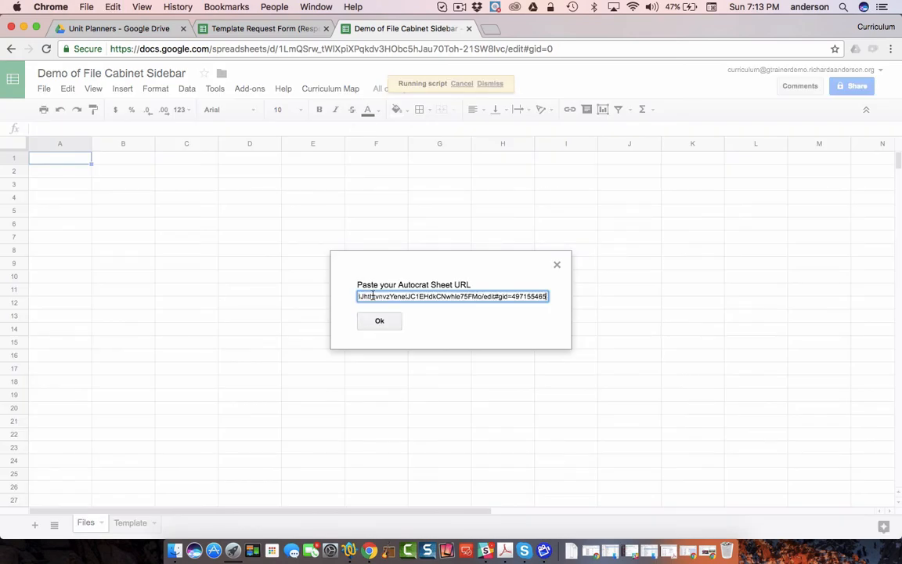
# Submit the Autocrat sheet URL, check the new Import sheet's responses, and return to Files
pyautogui.click(379, 320)
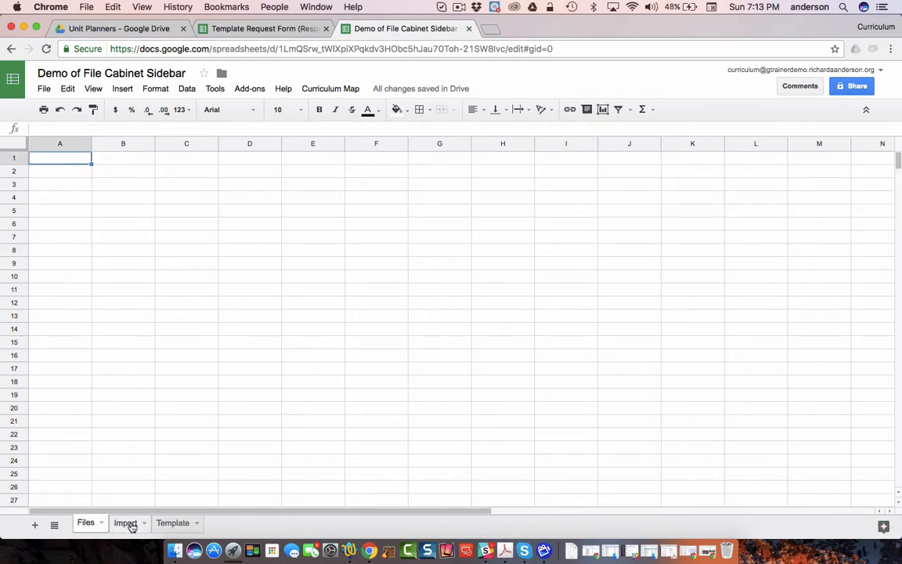
pyautogui.click(125, 522)
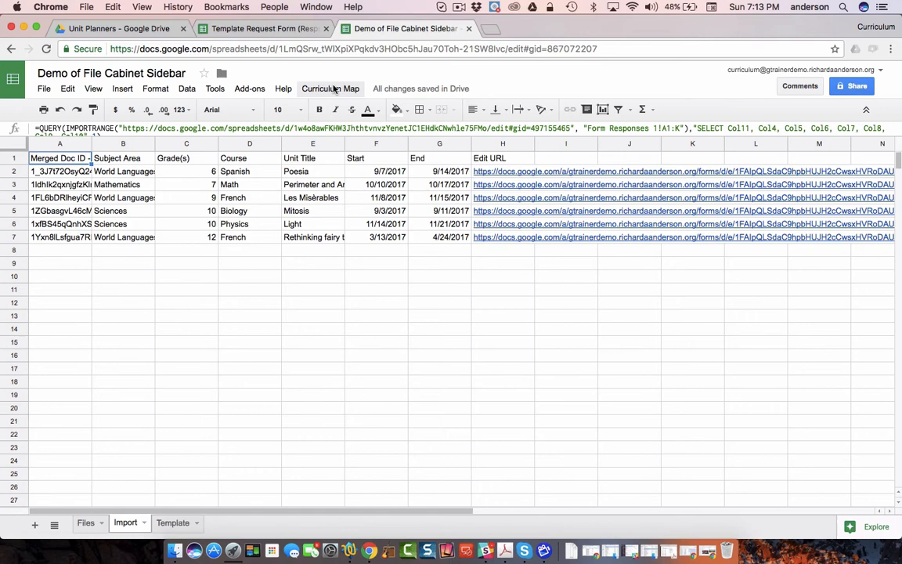
pyautogui.click(331, 88)
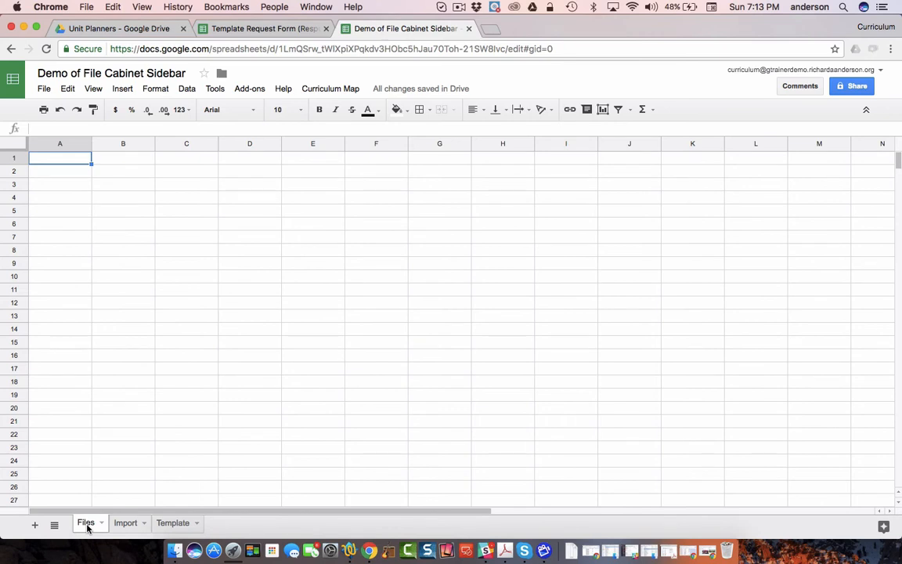
# Run Curriculum Map > 3. List Unit Planners to add headers and open File Cabinet View
pyautogui.click(331, 89)
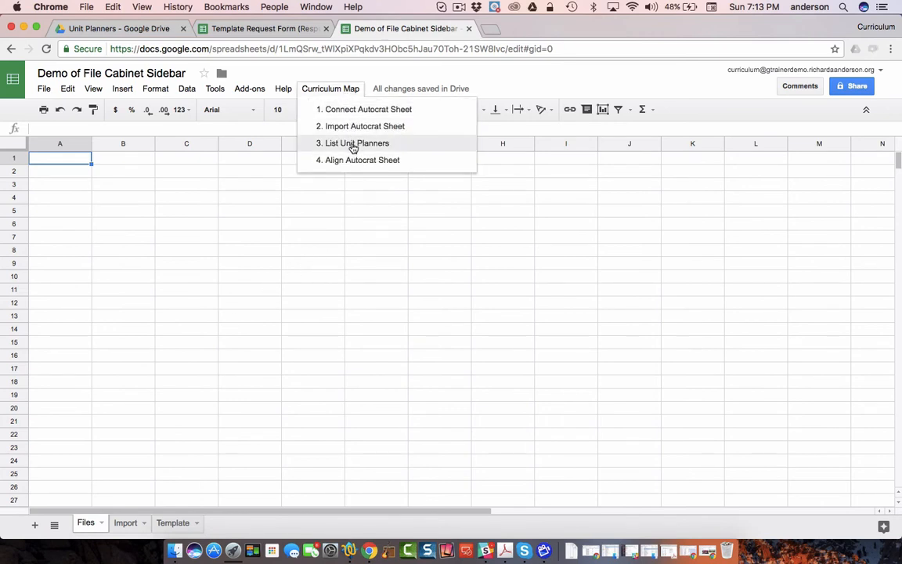
pyautogui.click(354, 143)
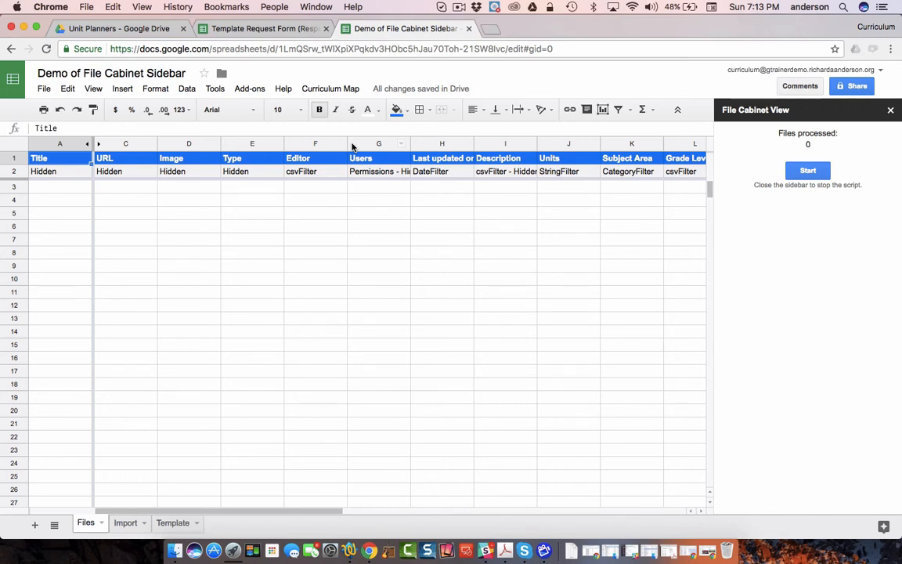
pyautogui.moveTo(316, 297)
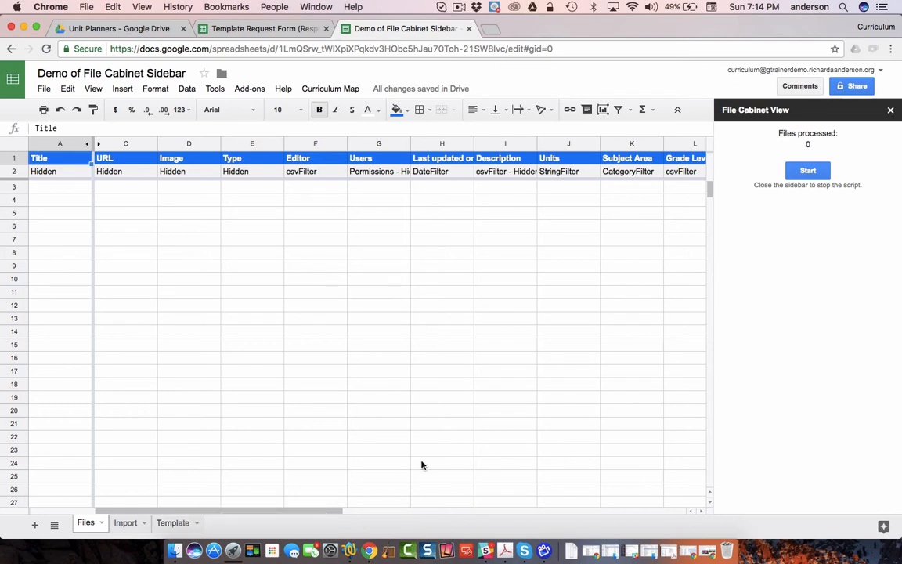
# Start the File Cabinet View listing so Files shows the six unit planner documents
pyautogui.click(808, 171)
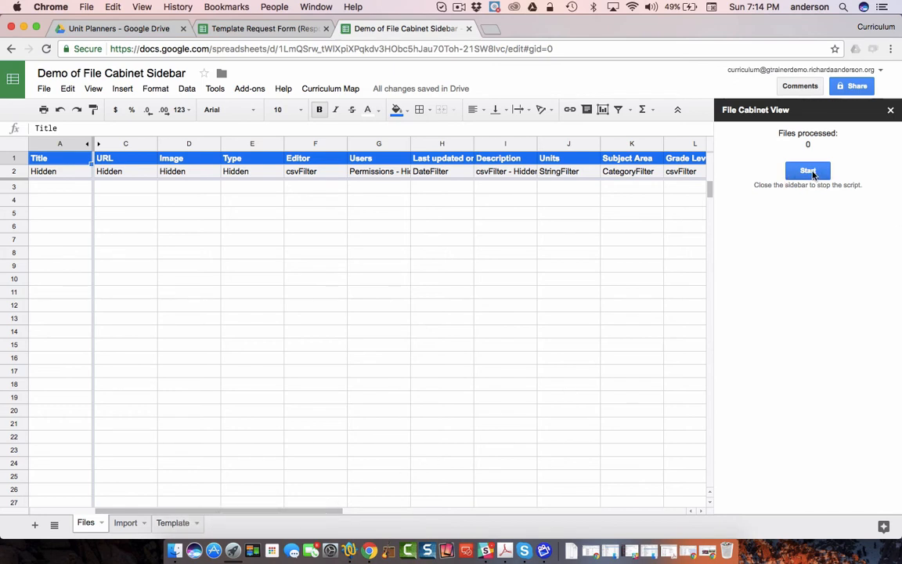
pyautogui.click(808, 171)
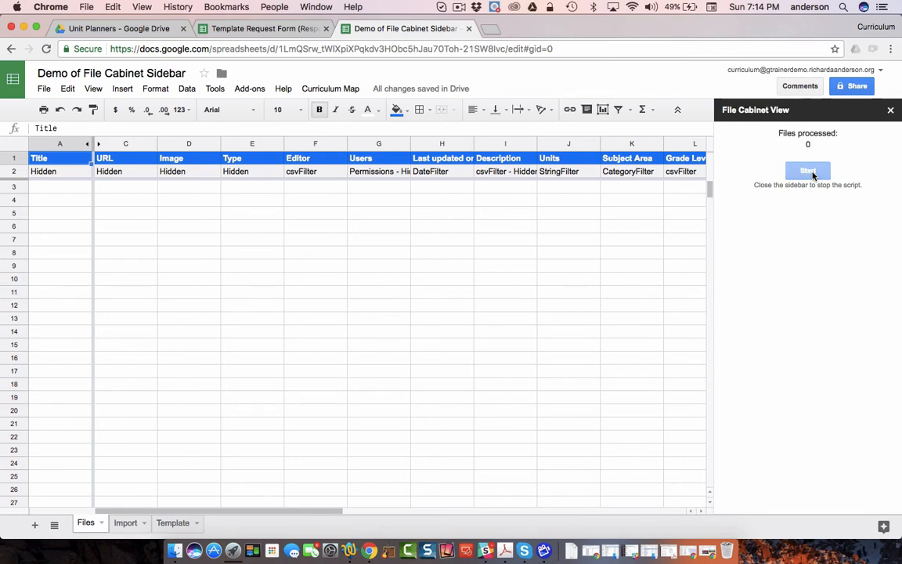
pyautogui.click(808, 170)
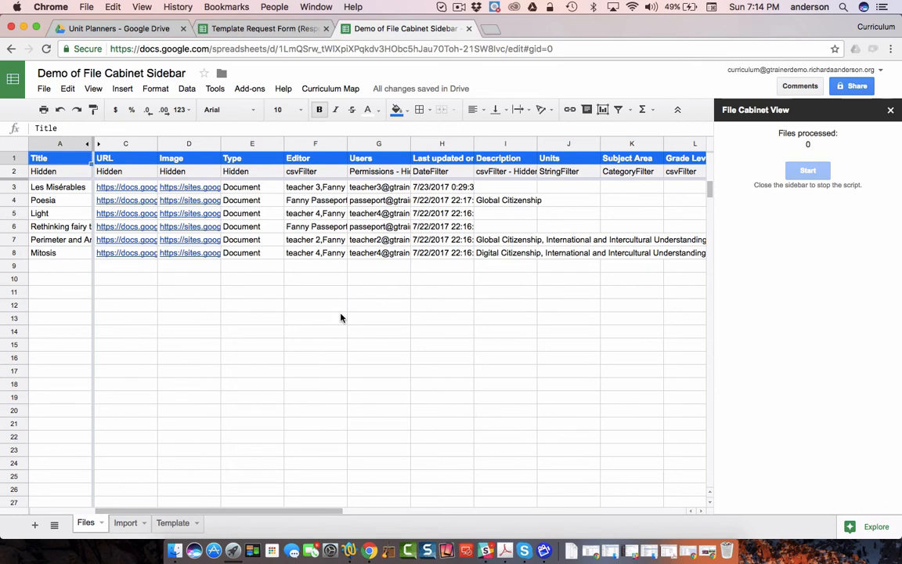
pyautogui.moveTo(780, 165)
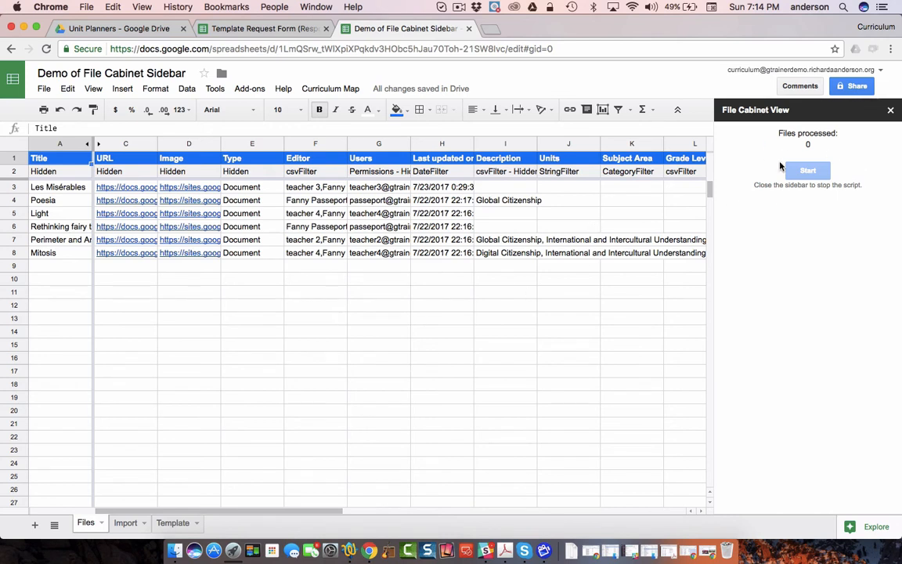
pyautogui.moveTo(797, 164)
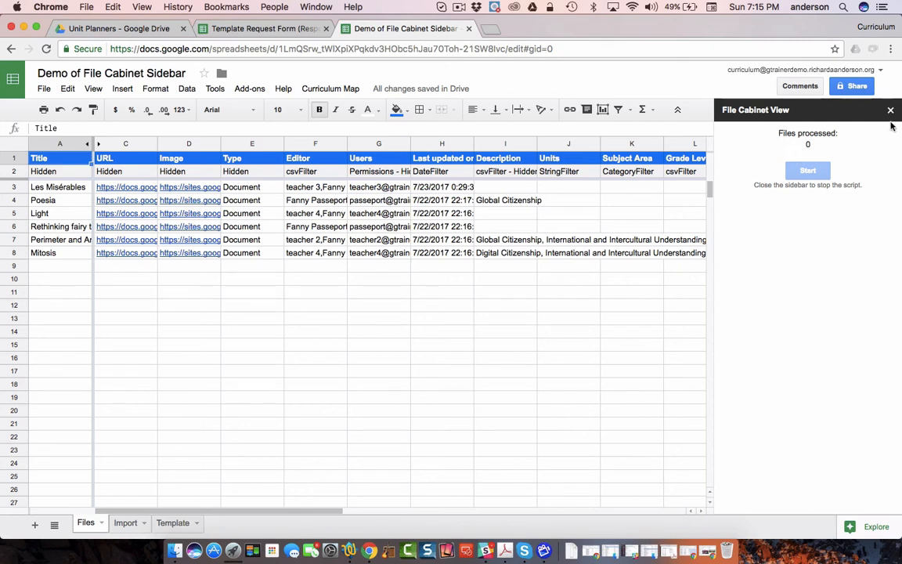
pyautogui.moveTo(891, 110)
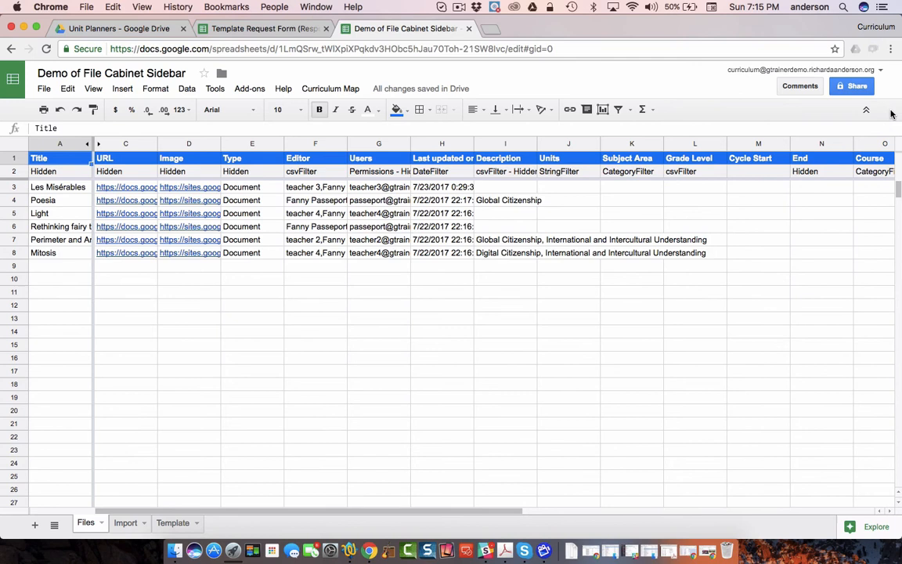
# Run 4. Align Autocrat Sheet to fill subject, grade, dates, course and edit URLs, then relist planners
pyautogui.click(331, 87)
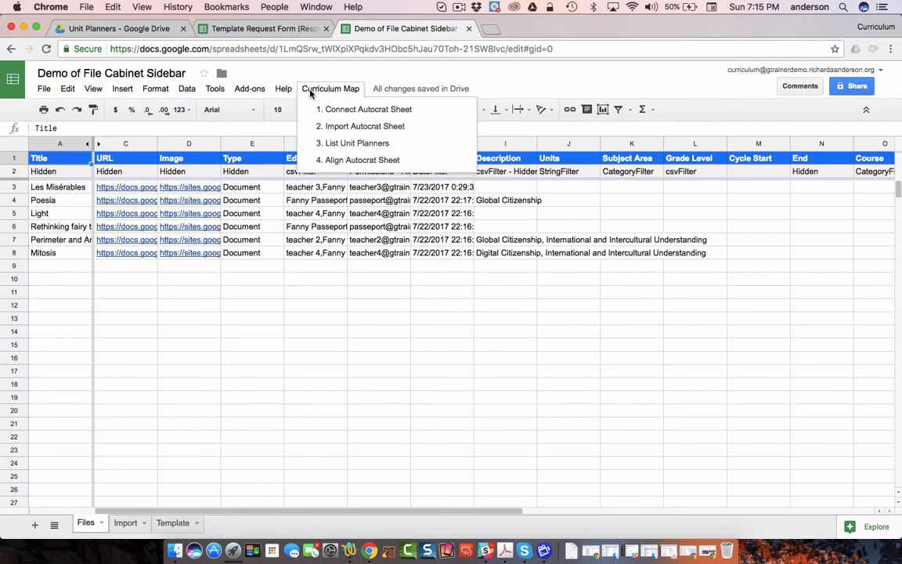
pyautogui.moveTo(613, 150)
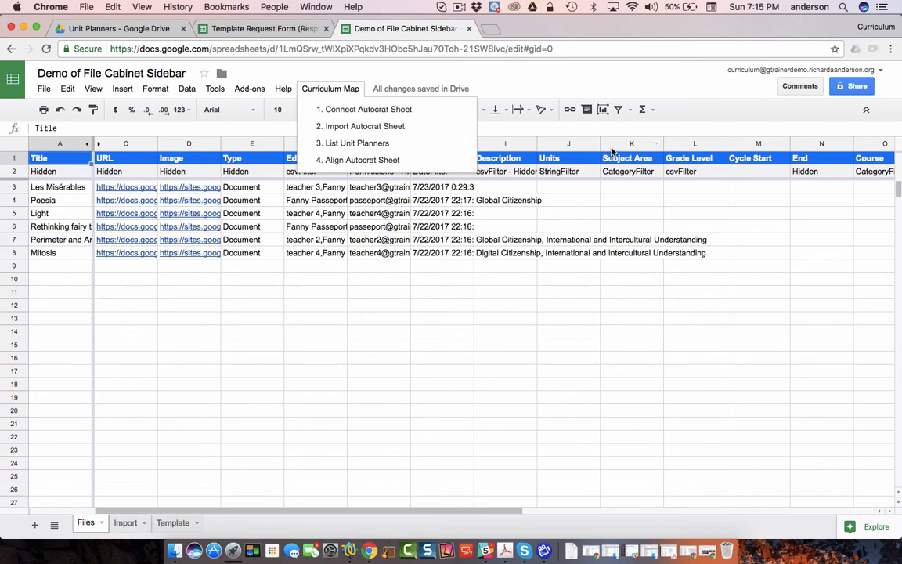
pyautogui.moveTo(755, 215)
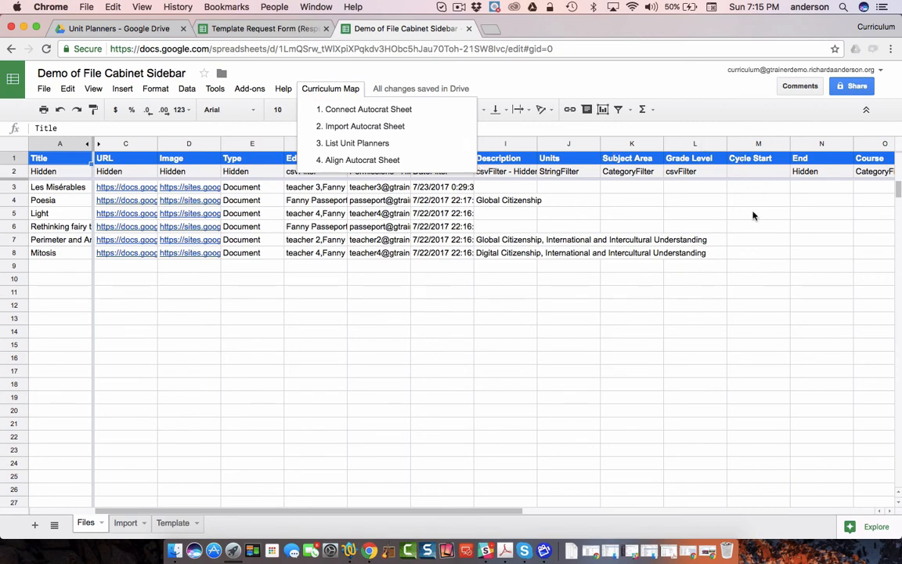
pyautogui.moveTo(827, 229)
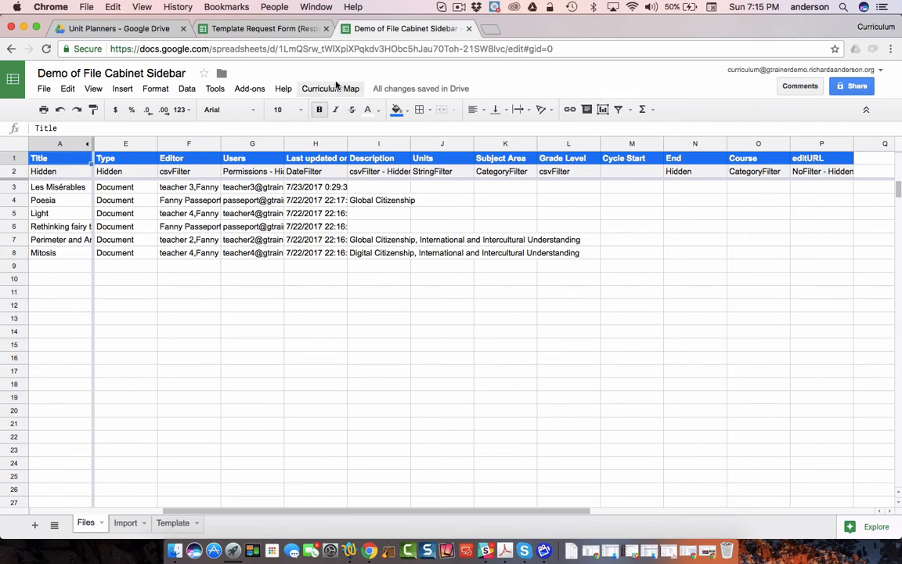
pyautogui.click(330, 88)
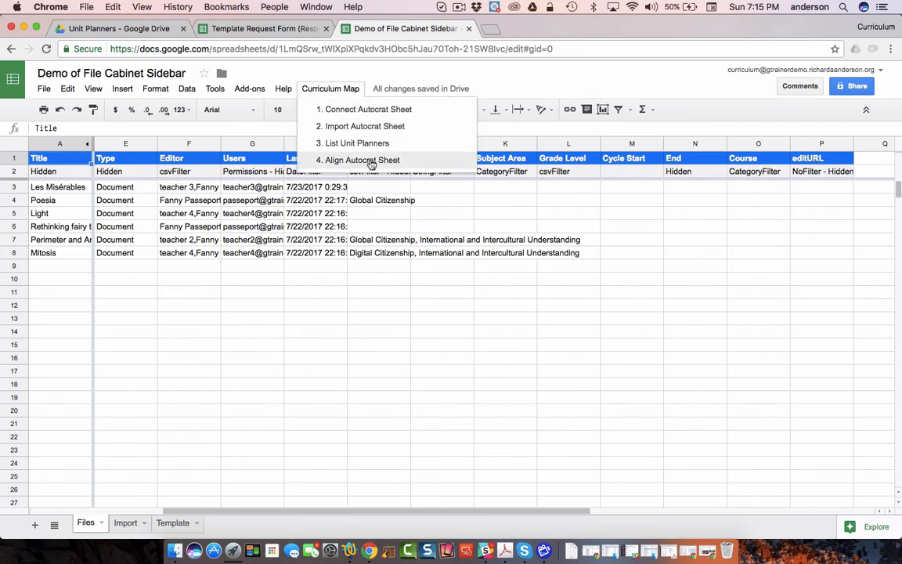
pyautogui.click(362, 160)
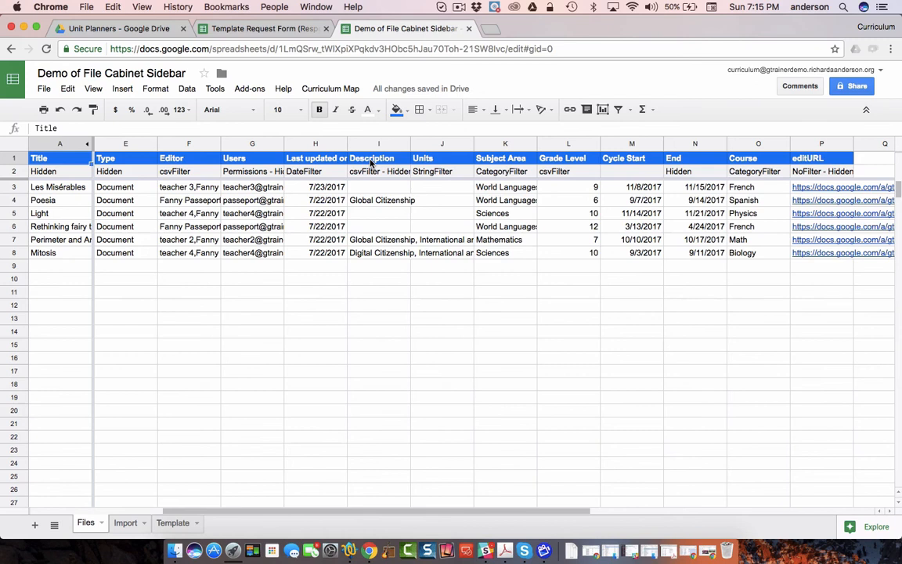
pyautogui.moveTo(365, 144)
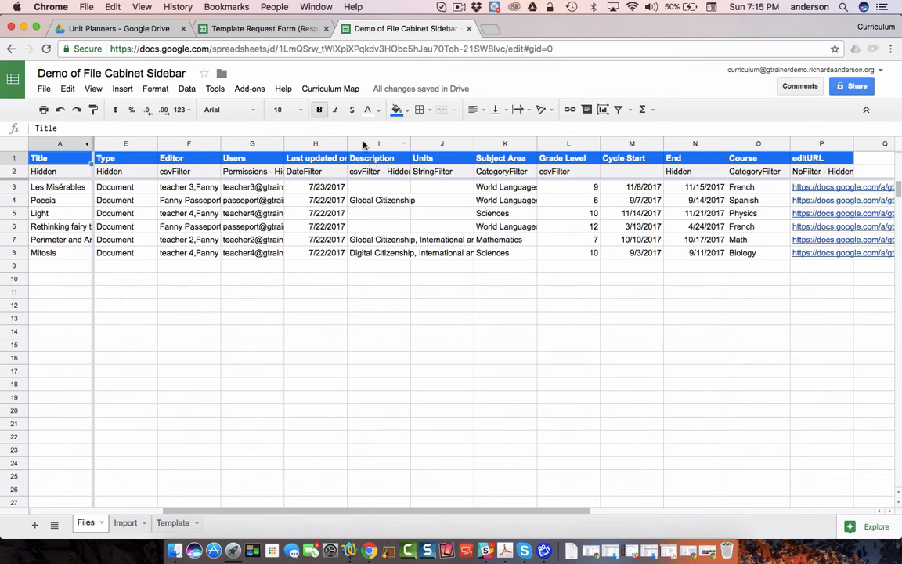
pyautogui.click(330, 88)
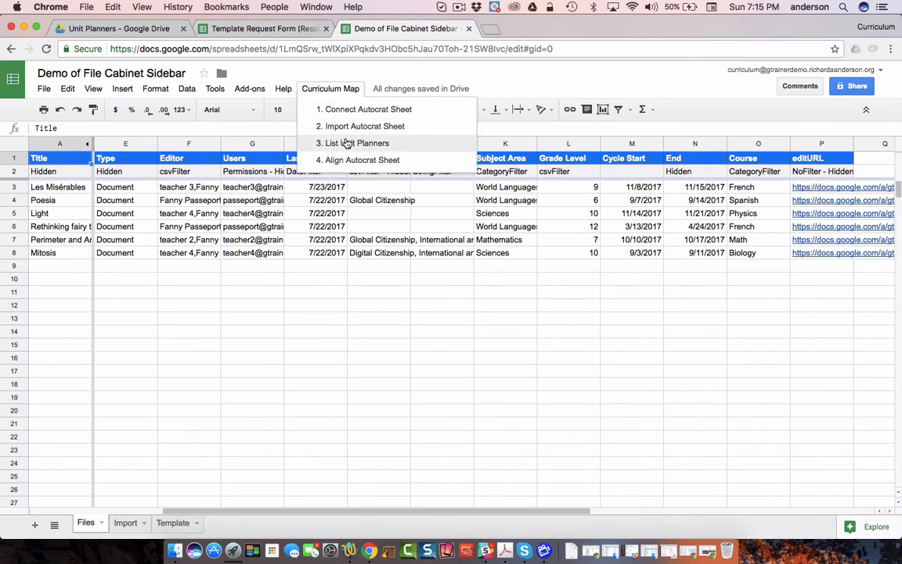
pyautogui.click(354, 143)
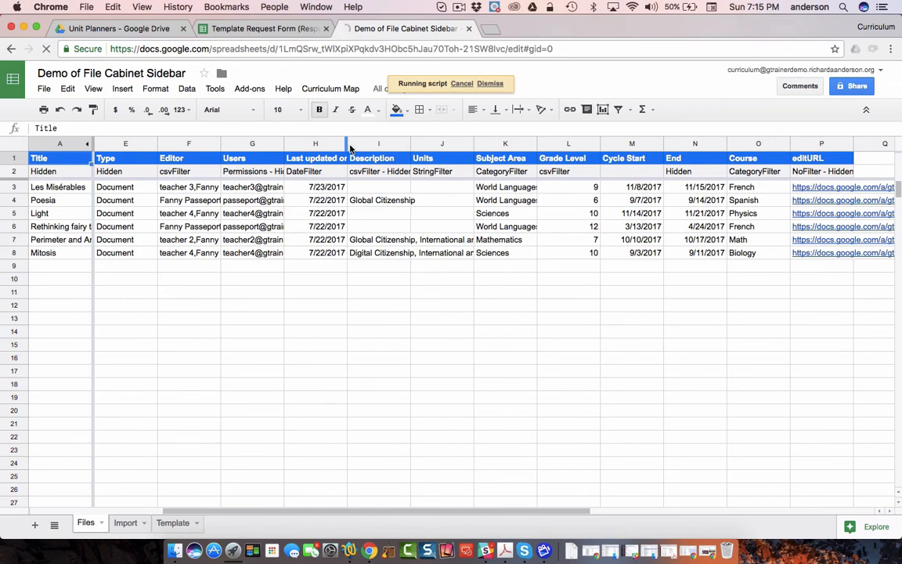